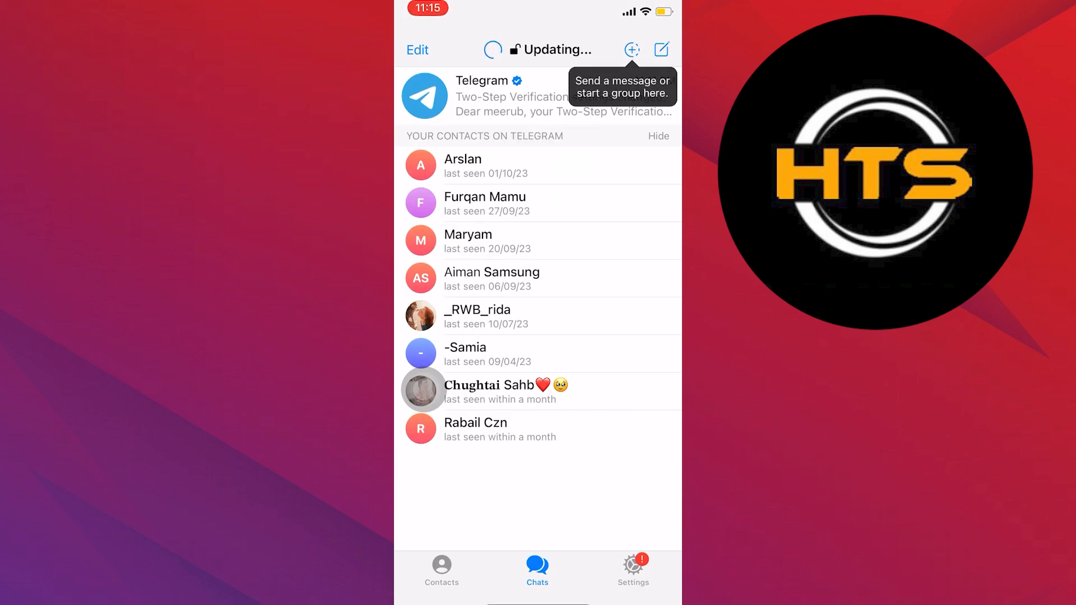
Navigate from the Telegram chat list into Settings and then Privacy and Security
left_click(632, 568)
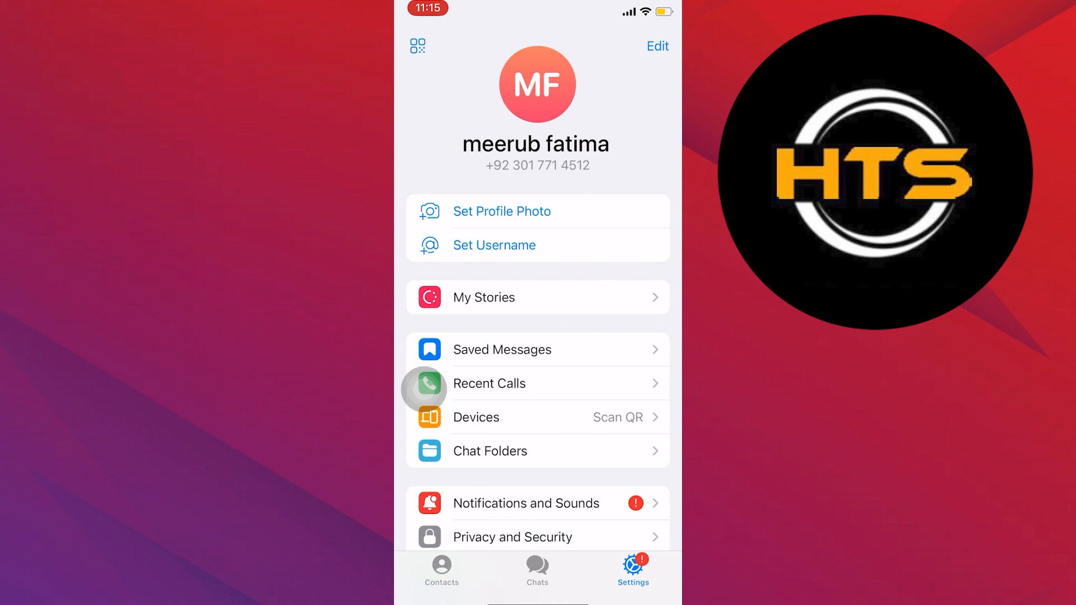
scroll("down", 3)
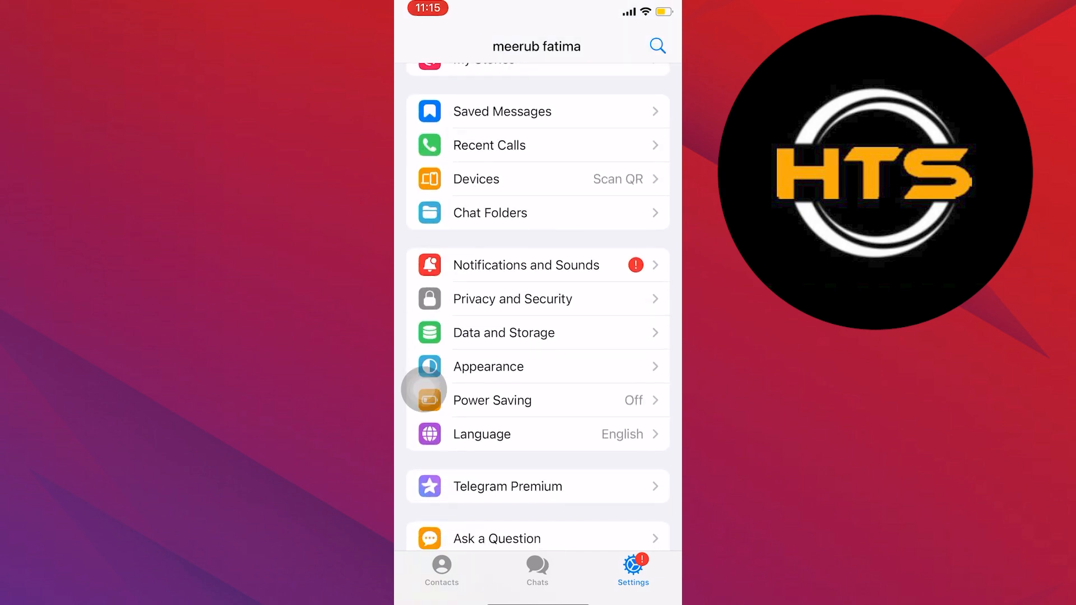
left_click(512, 298)
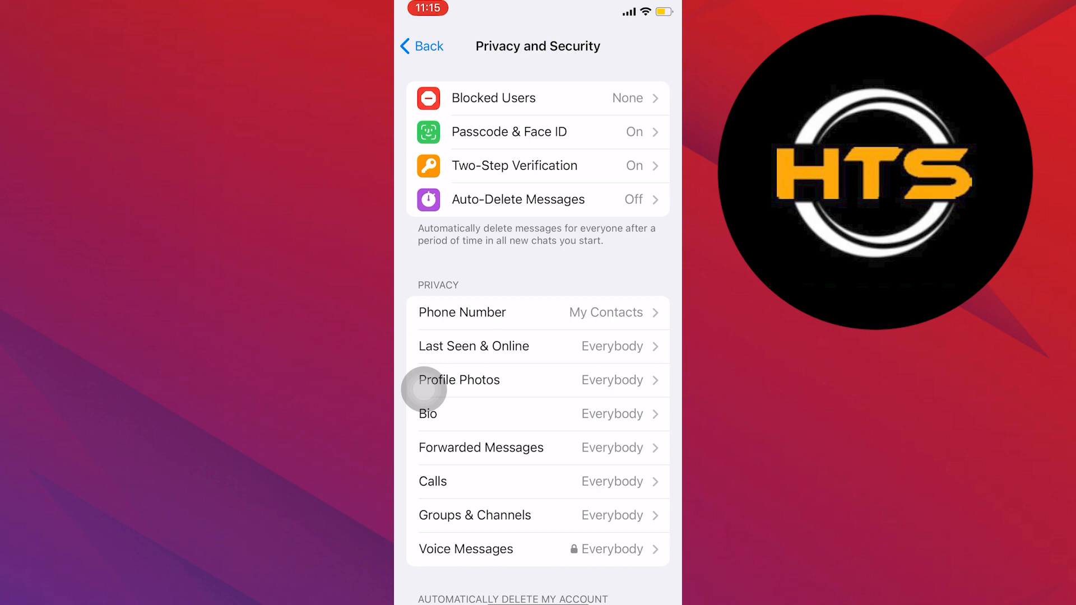
Check the Passcode & Face ID lock settings (passcode on, auto-lock 1 hour), then go back to Settings
left_click(509, 132)
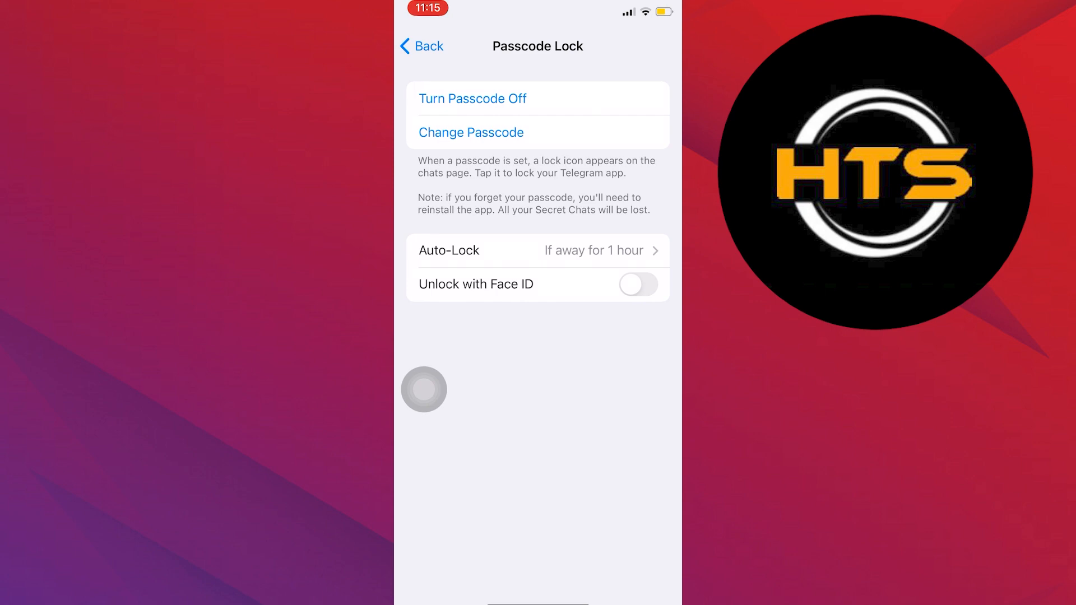
left_click(471, 132)
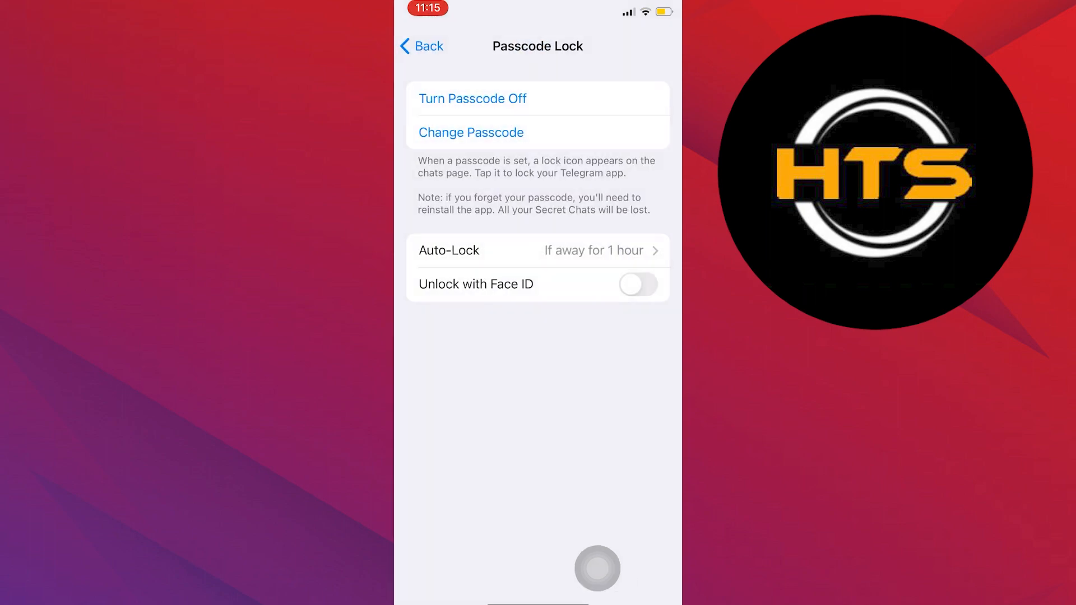
left_click(422, 46)
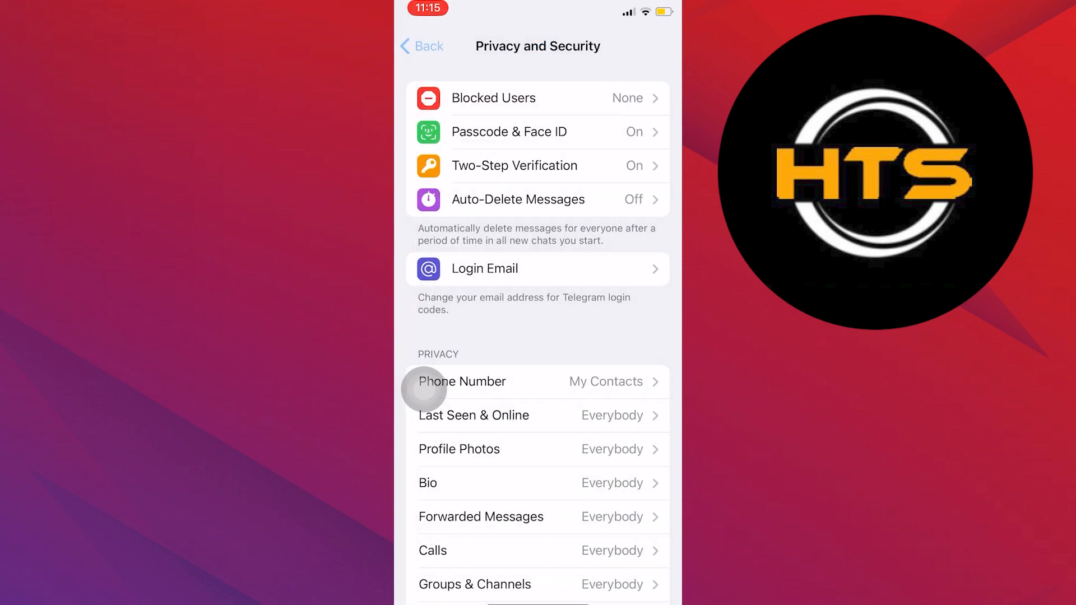
left_click(420, 46)
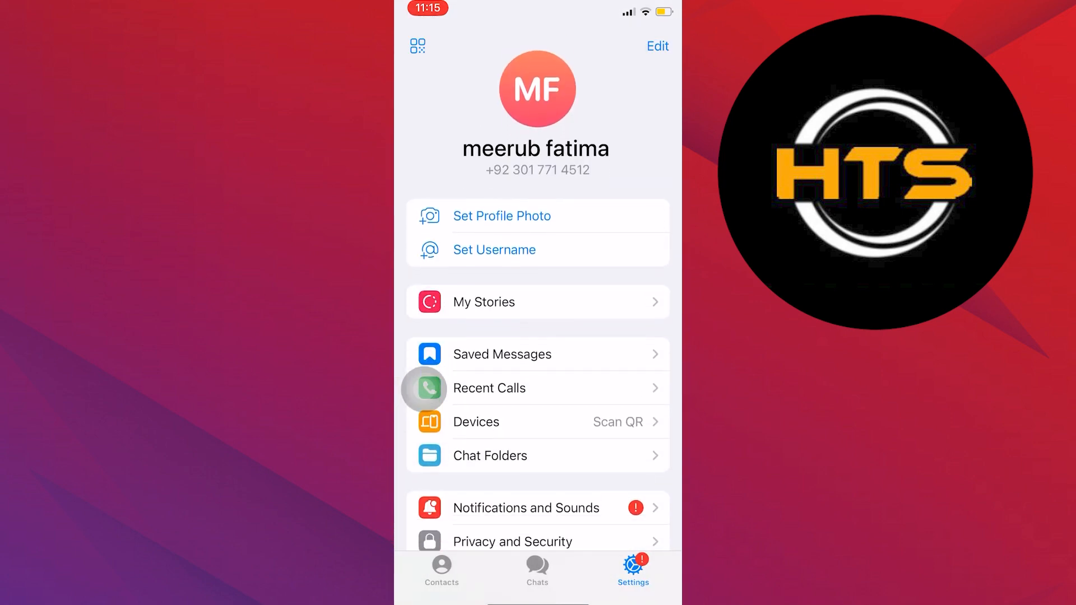